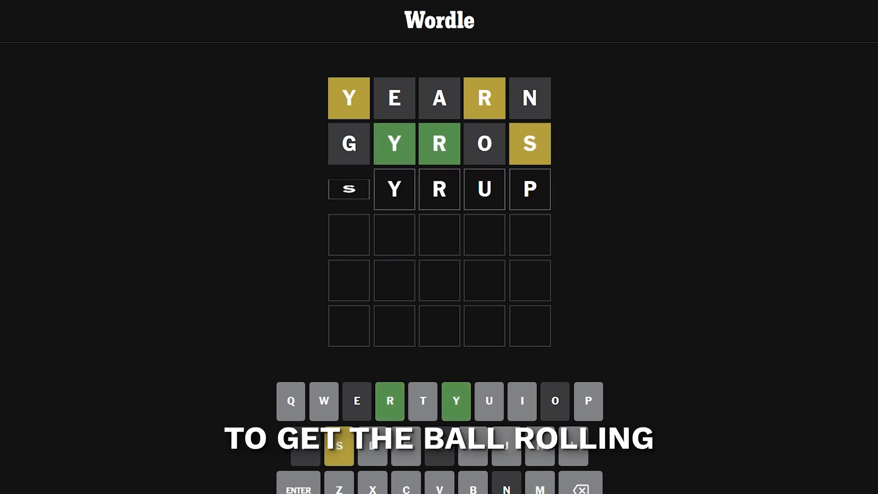
- Submit SYRUP as the third Wordle guess
{"action": "key", "text": "Enter"}
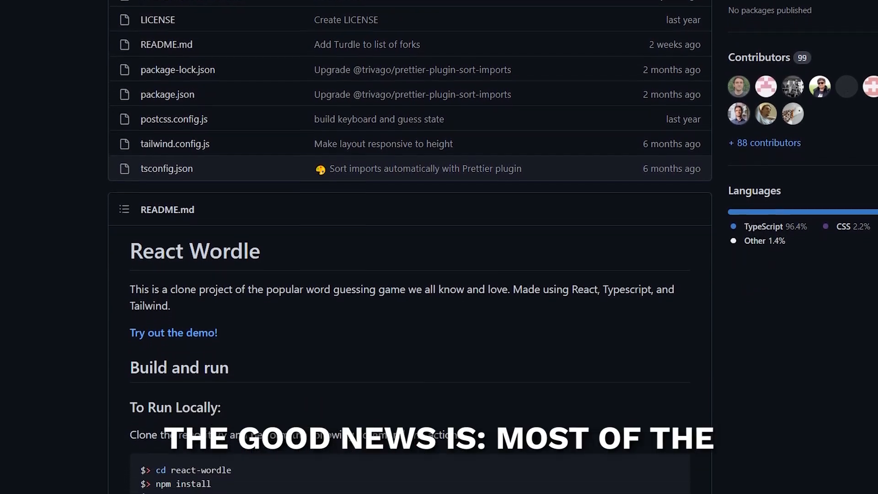
{"action": "scroll", "scroll_direction": "down", "scroll_amount": 3}
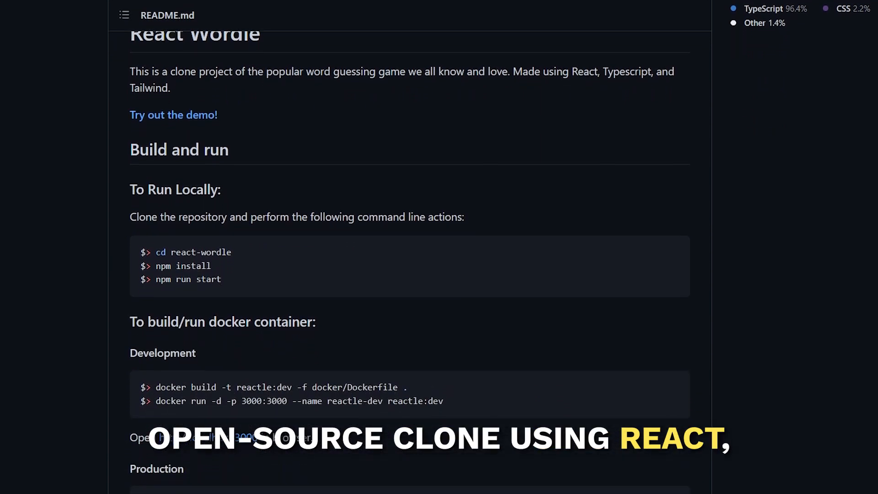
{"action": "scroll", "scroll_direction": "down", "scroll_amount": 3}
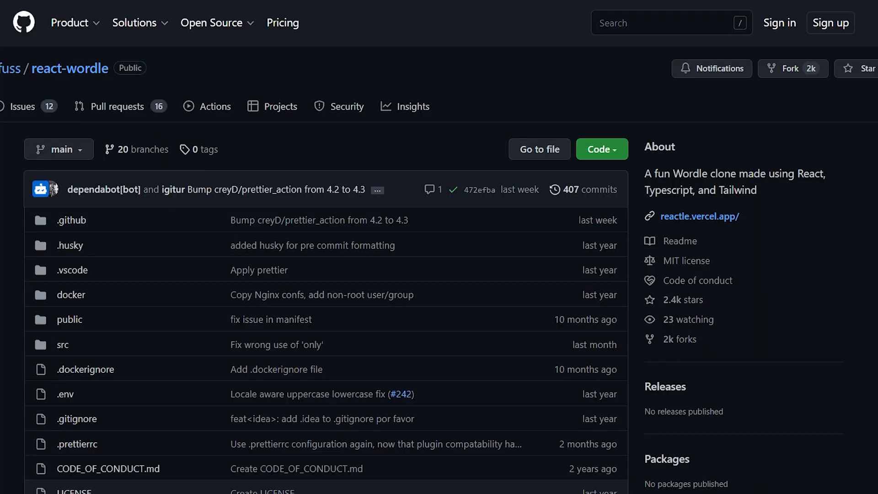
- Check the clone options, then browse to src/components/keyboard/Keyboard.tsx and read it
{"action": "left_click", "coordinate": [602, 149]}
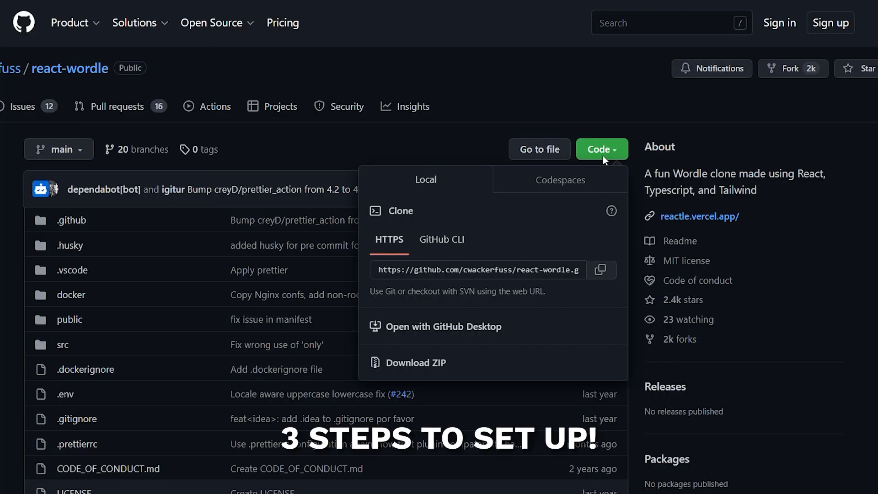
{"action": "left_click", "coordinate": [601, 270]}
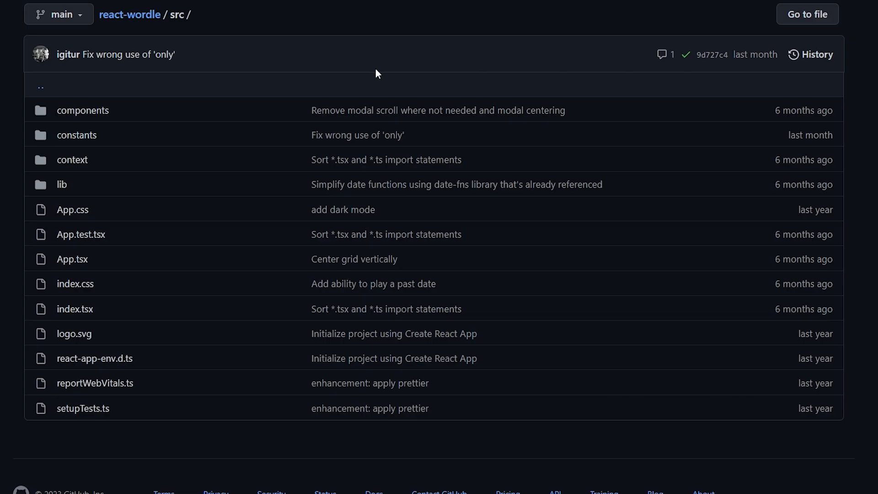
{"action": "left_click", "coordinate": [82, 110]}
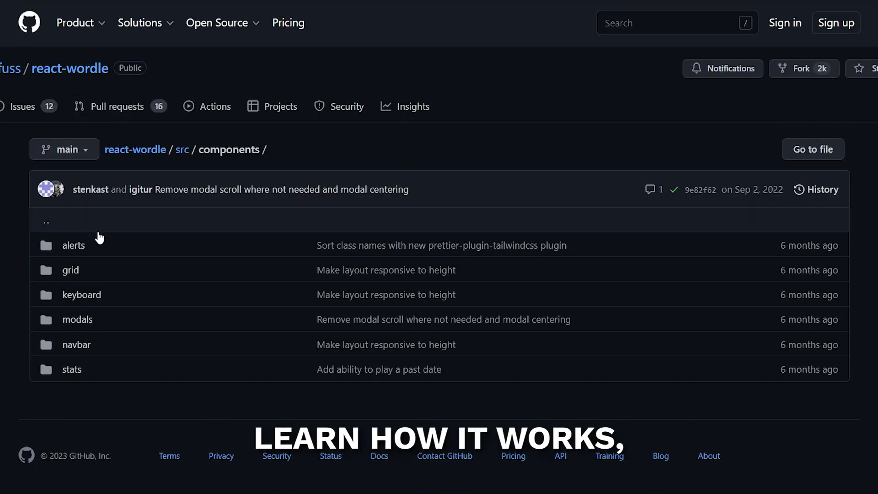
{"action": "left_click", "coordinate": [81, 294]}
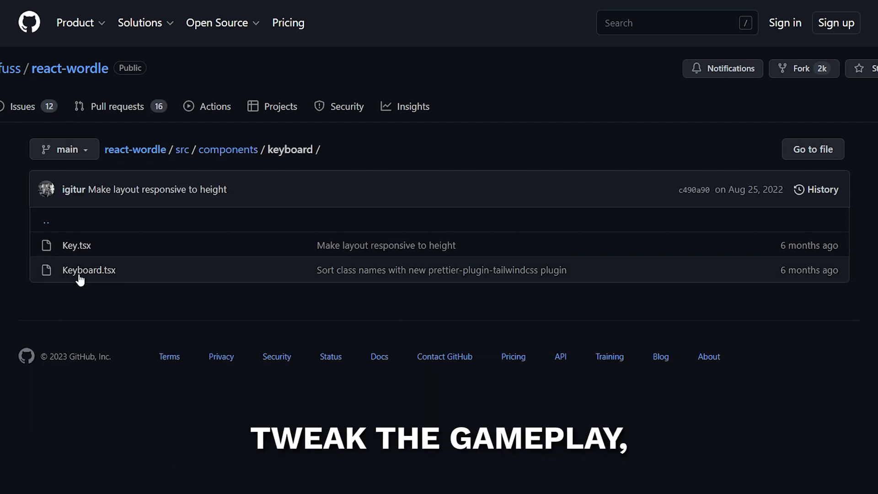
{"action": "left_click", "coordinate": [88, 270]}
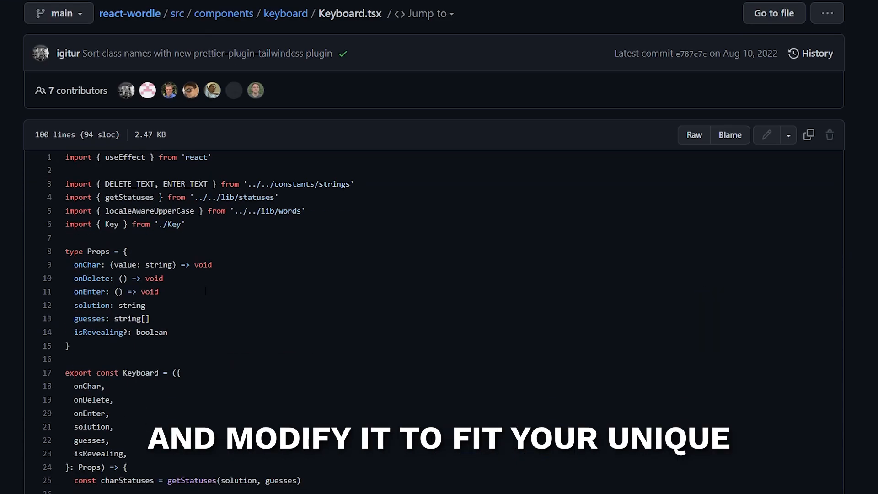
{"action": "scroll", "scroll_direction": "down", "scroll_amount": 3}
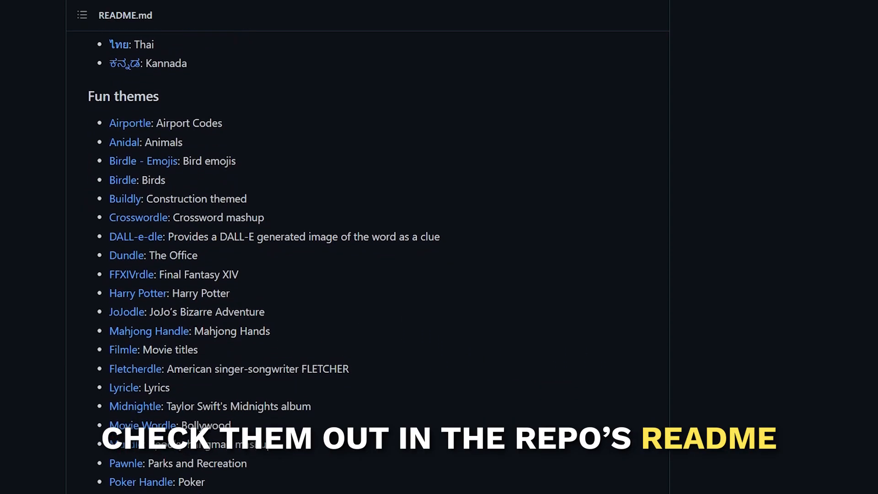
{"action": "scroll", "scroll_direction": "down", "scroll_amount": 3}
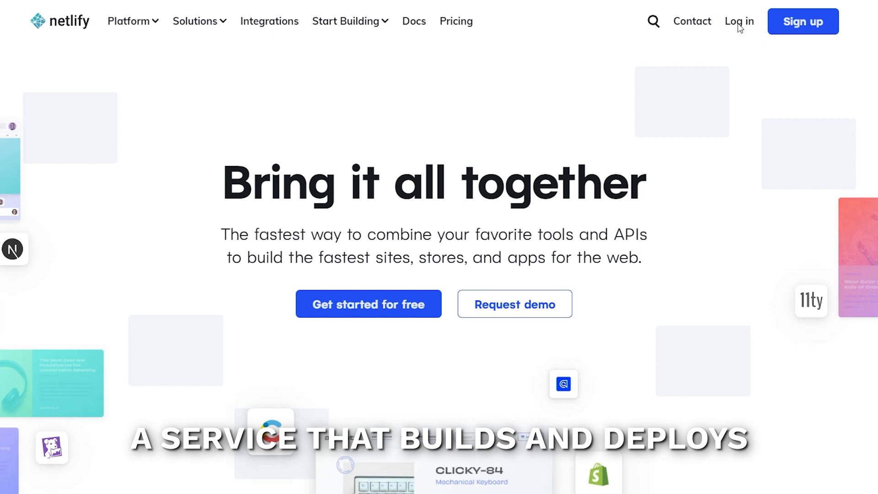
- Log in to Netlify with GitHub and view devdle's environment variables
{"action": "left_click", "coordinate": [738, 21]}
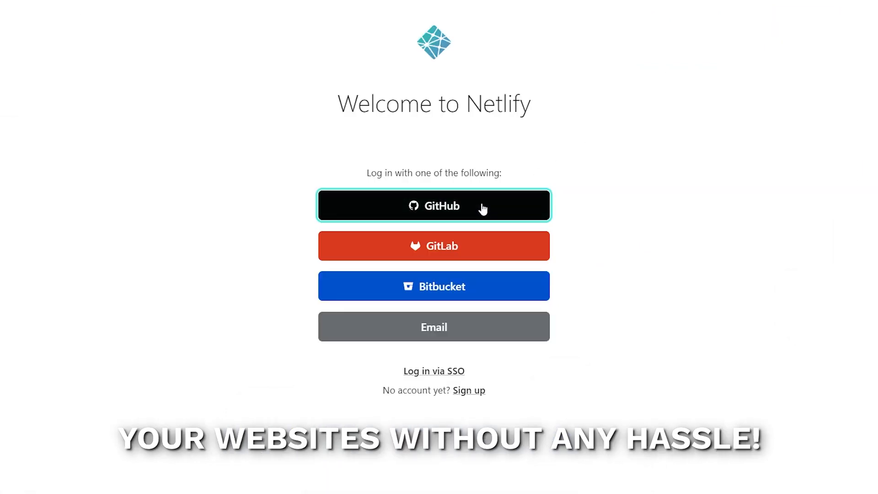
{"action": "left_click", "coordinate": [434, 206]}
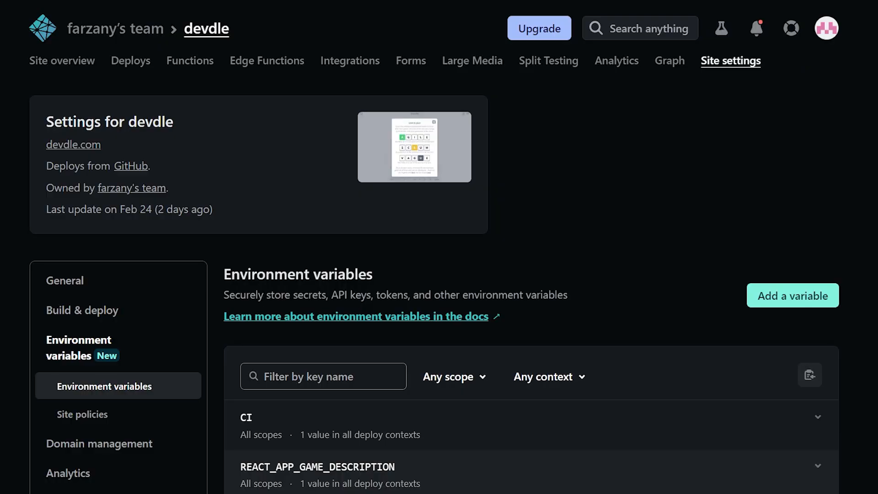
{"action": "scroll", "scroll_direction": "down", "scroll_amount": 3}
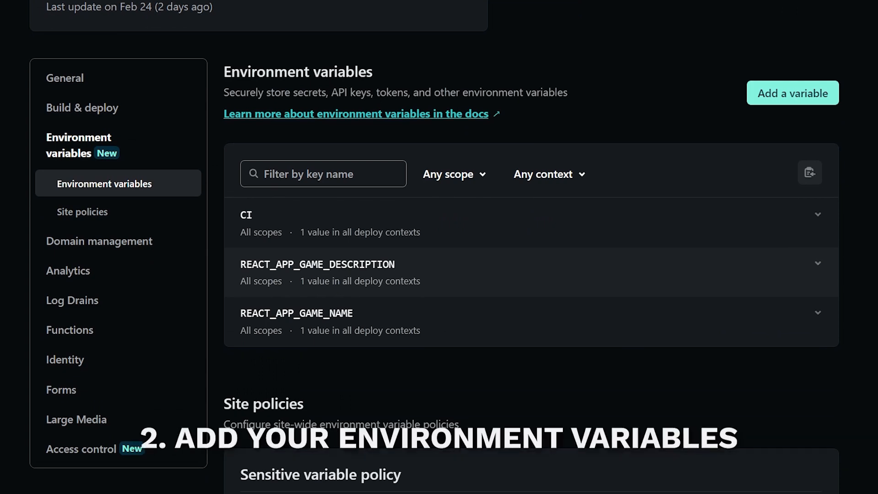